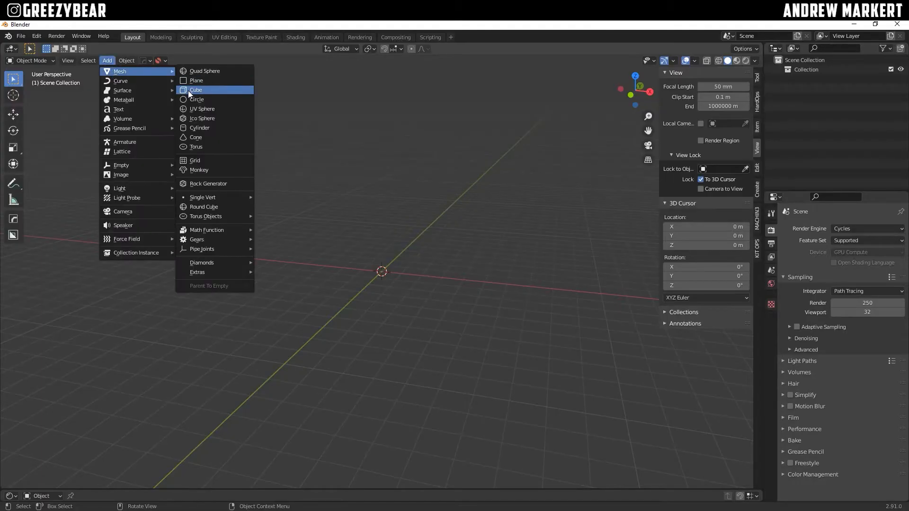
# Add a cube with a black base-color material and view it in Material Preview.
pyautogui.click(196, 90)
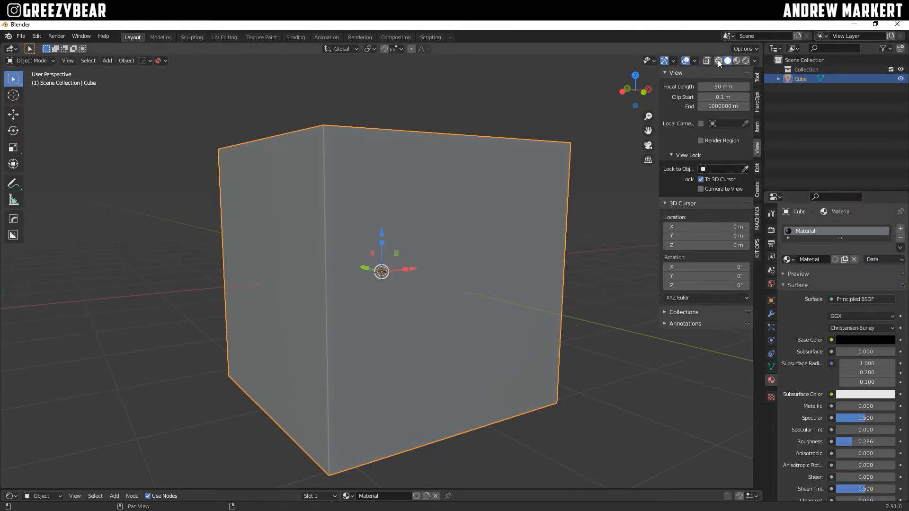
pyautogui.click(728, 60)
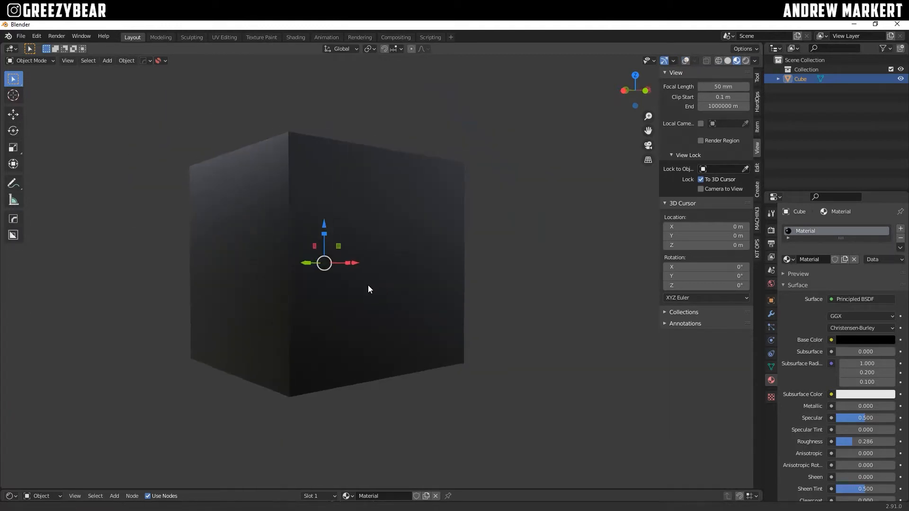
# In the KIT OPS tab, choose the GB Tech inserts KPACK and pick the RND 1 emis insert.
pyautogui.click(756, 243)
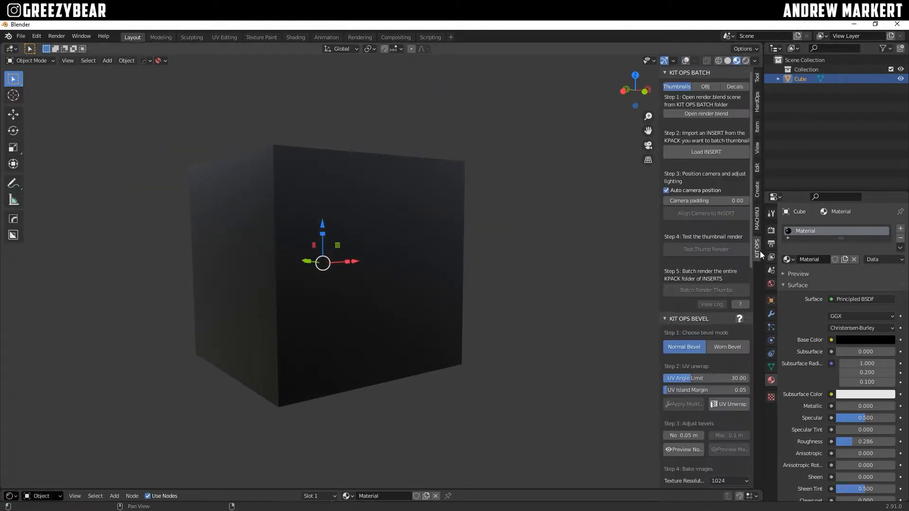
pyautogui.click(678, 96)
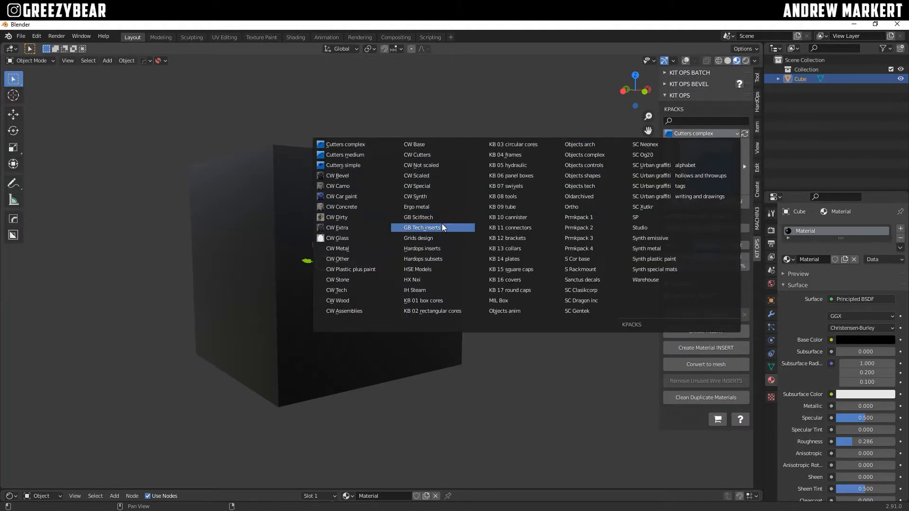
pyautogui.click(421, 227)
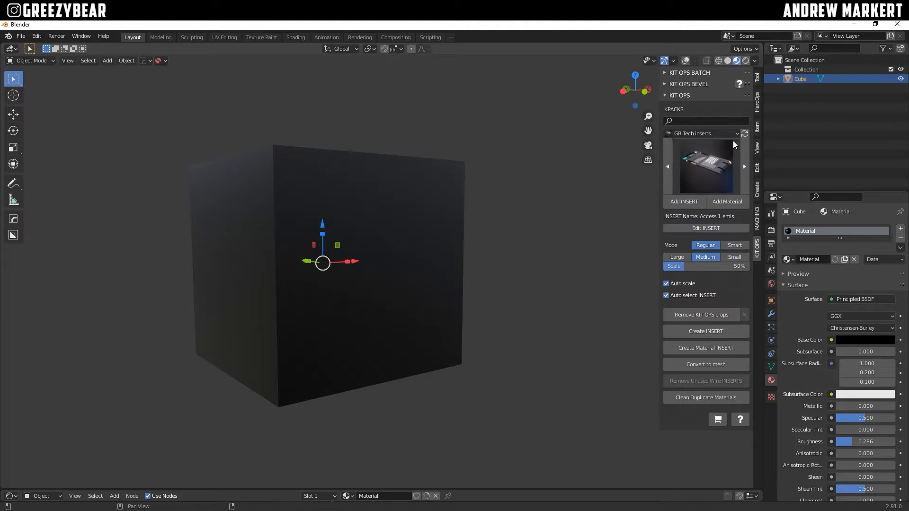
pyautogui.click(704, 166)
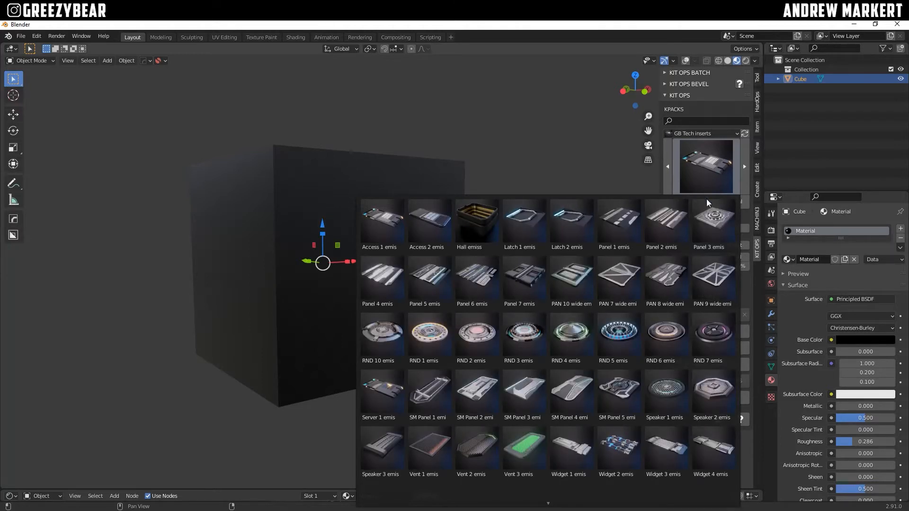
pyautogui.click(429, 334)
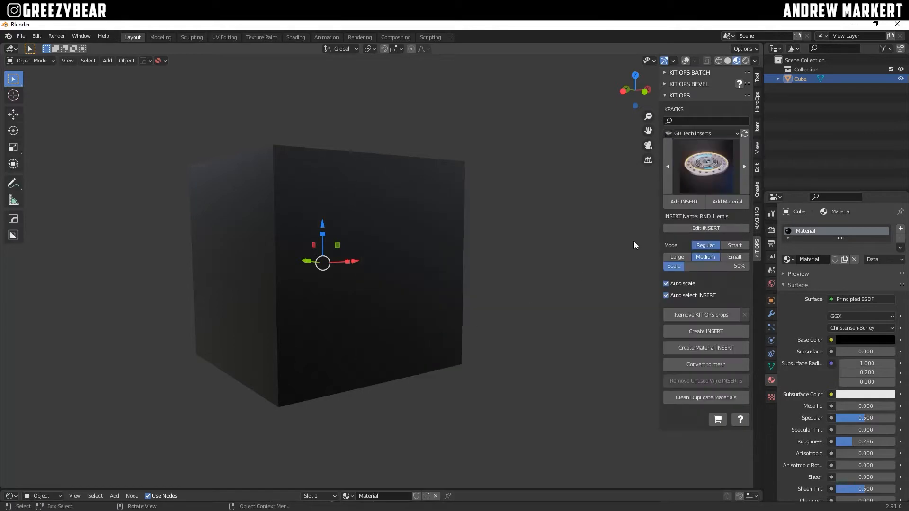
# Place the RND 1 emis insert near the face's top left, then add RND 2 emis beside it.
pyautogui.click(683, 201)
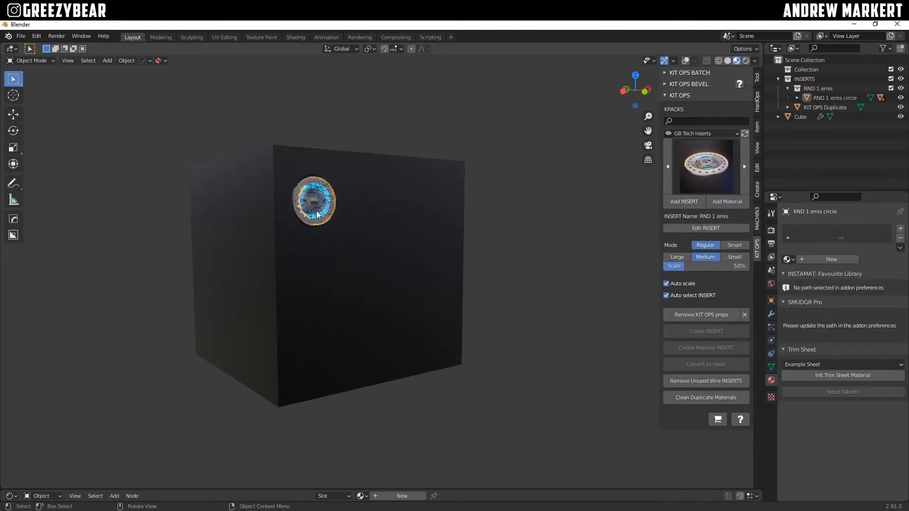
pyautogui.click(316, 201)
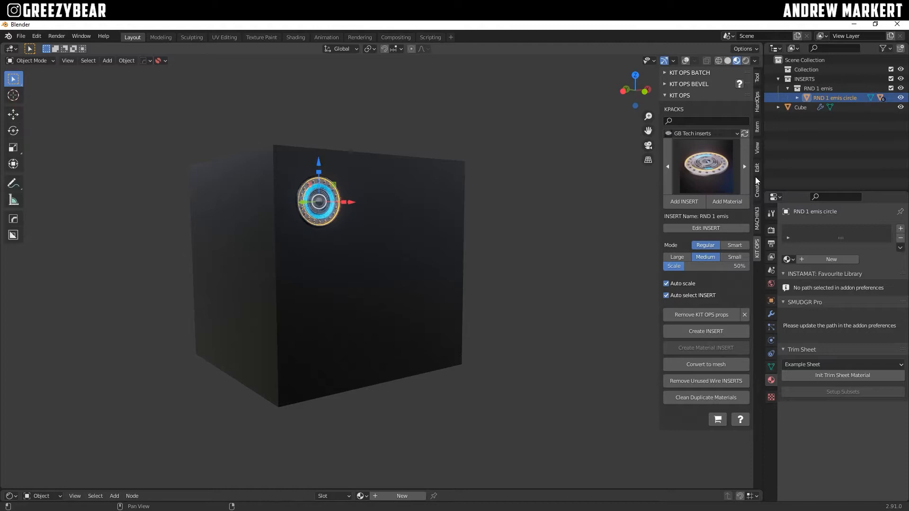
pyautogui.click(745, 167)
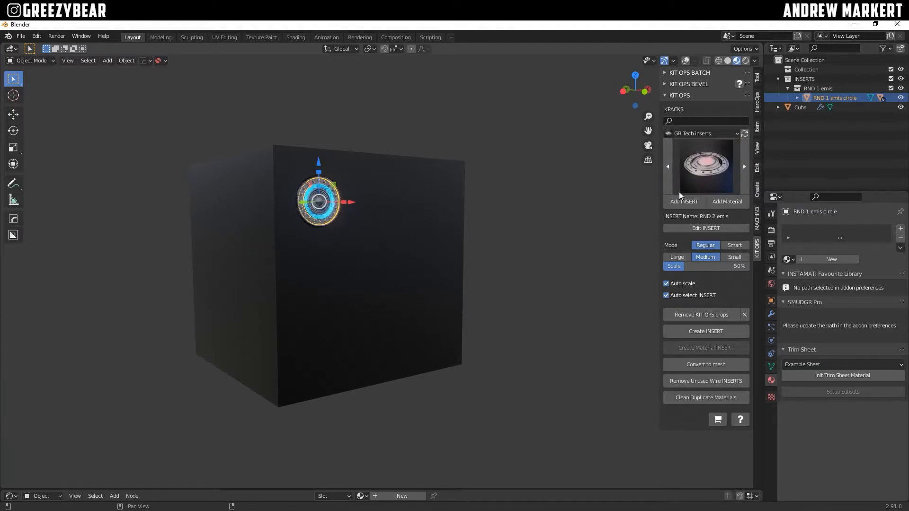
pyautogui.click(683, 201)
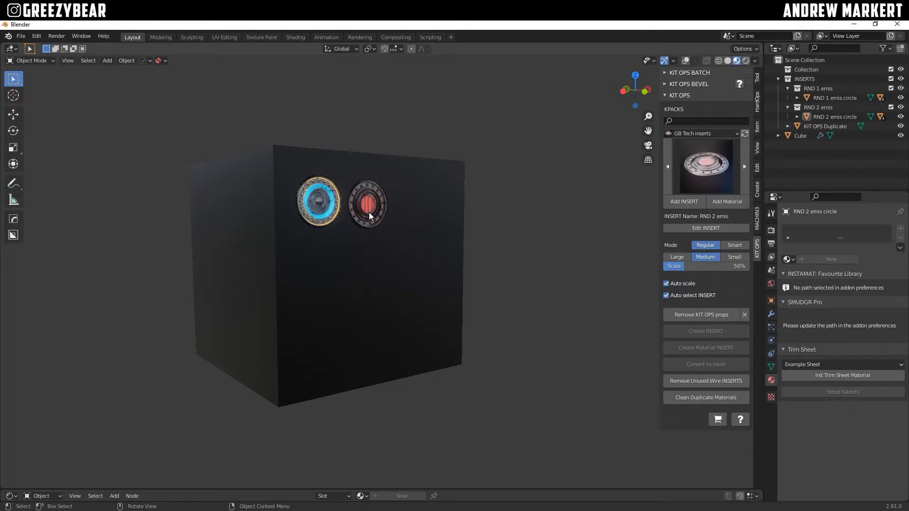
# Pick the Vent 3 emis insert and add it below the round inserts.
pyautogui.click(704, 166)
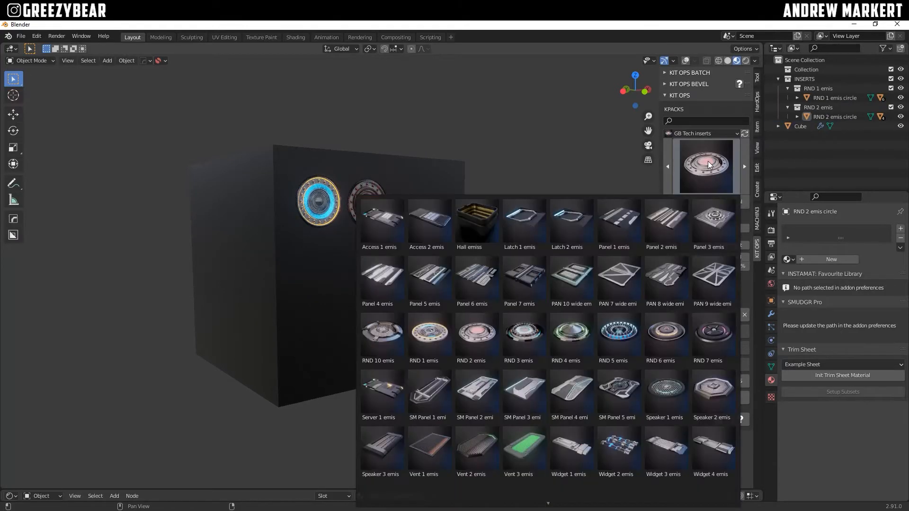
pyautogui.click(475, 392)
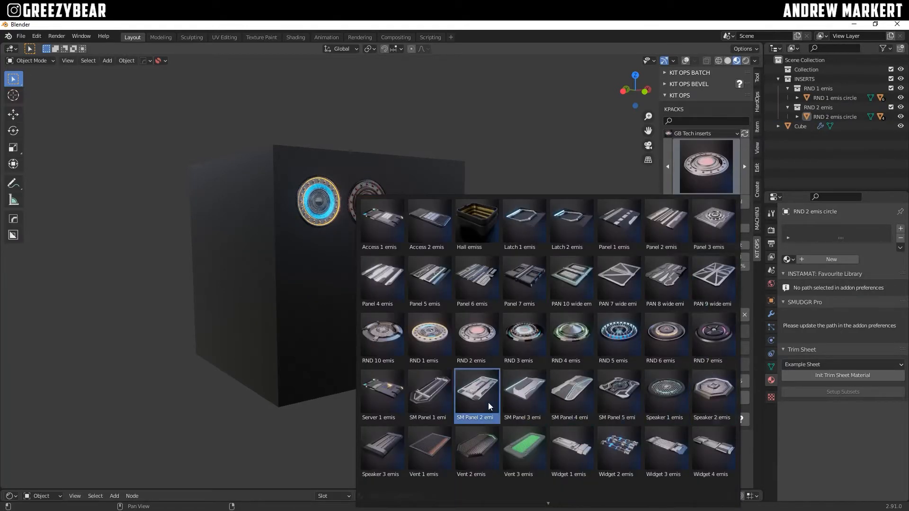
pyautogui.click(523, 449)
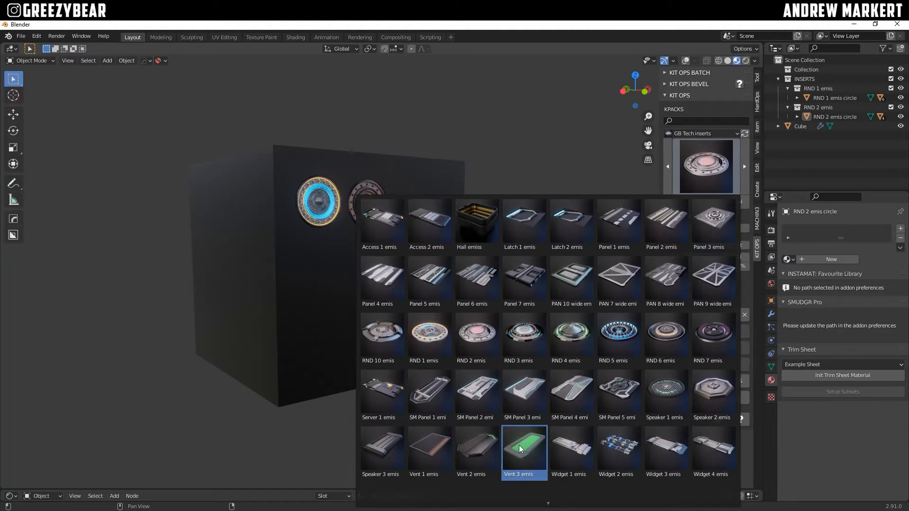
pyautogui.click(524, 449)
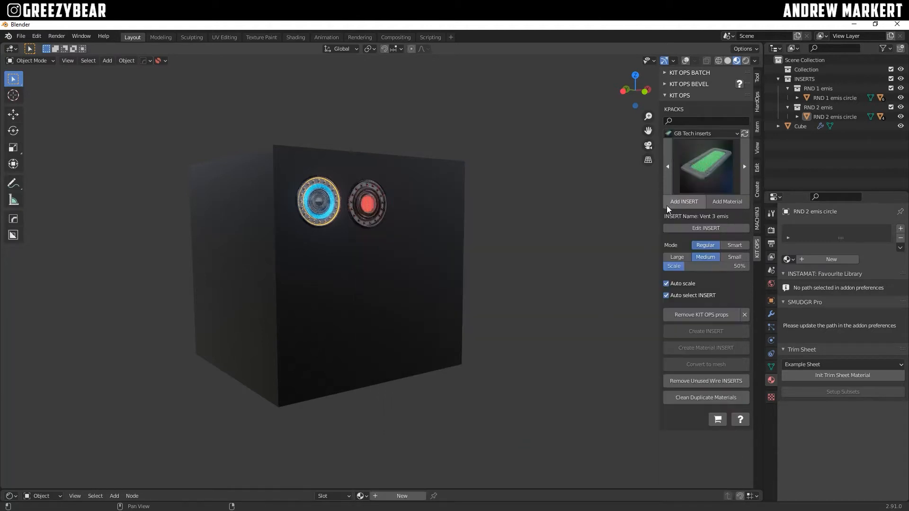
pyautogui.click(683, 201)
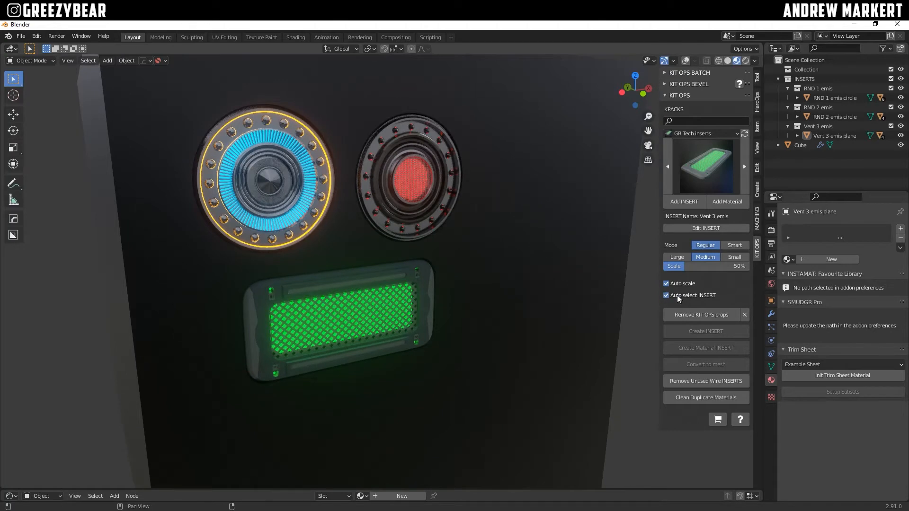
# Set the GB Clr20 color to black and GB Clr21 Emission Strength to 10.
pyautogui.click(268, 181)
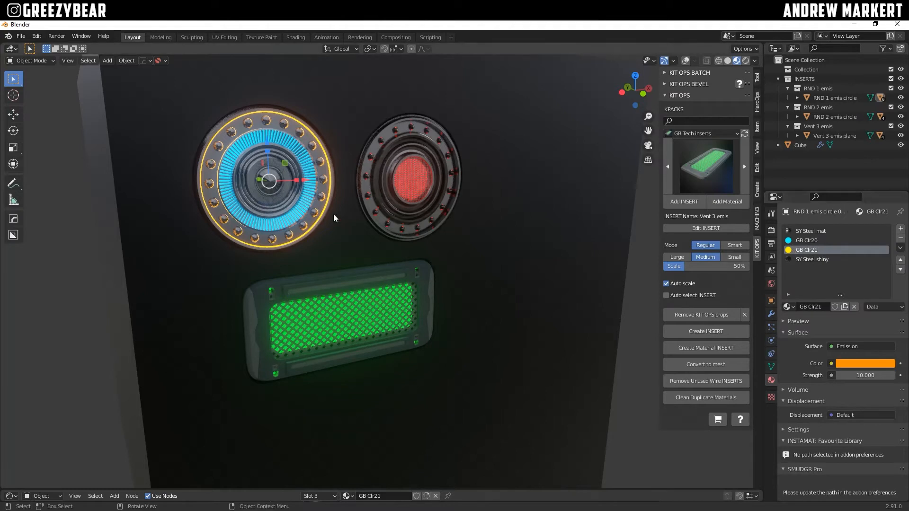
pyautogui.moveTo(327, 198)
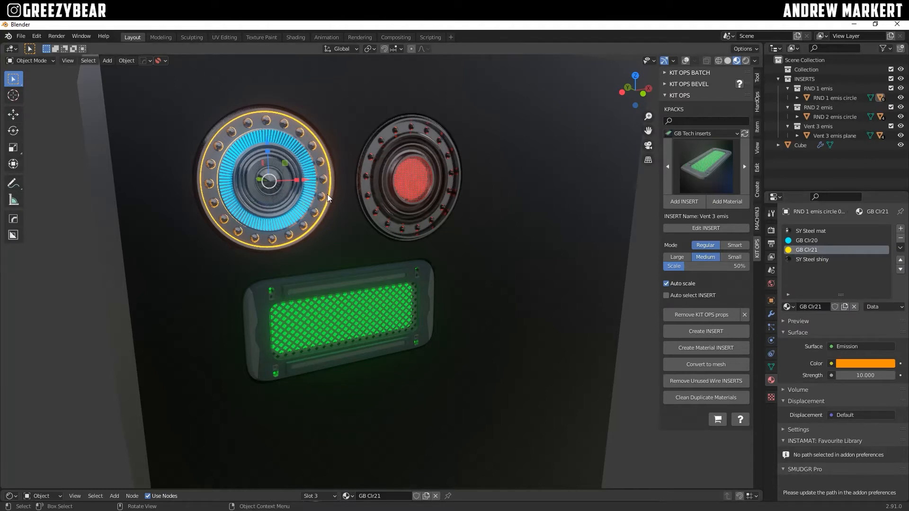
pyautogui.moveTo(885, 371)
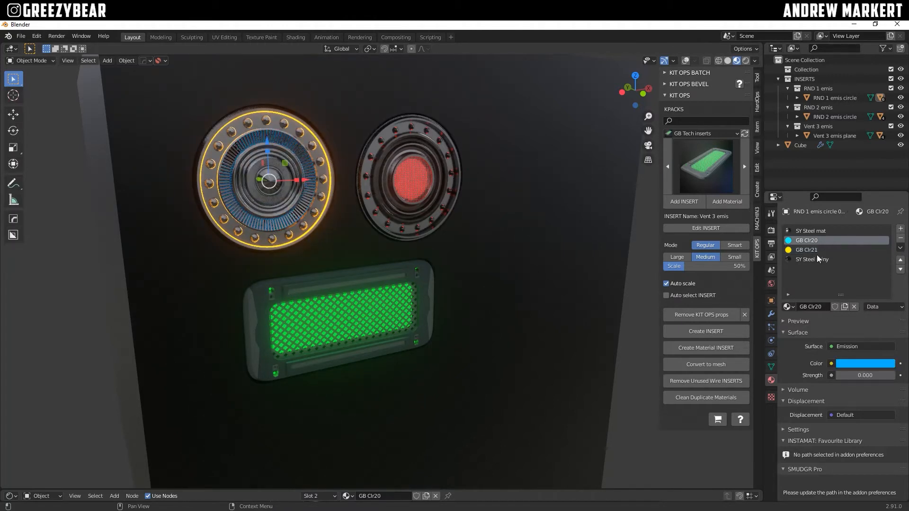
pyautogui.click(806, 250)
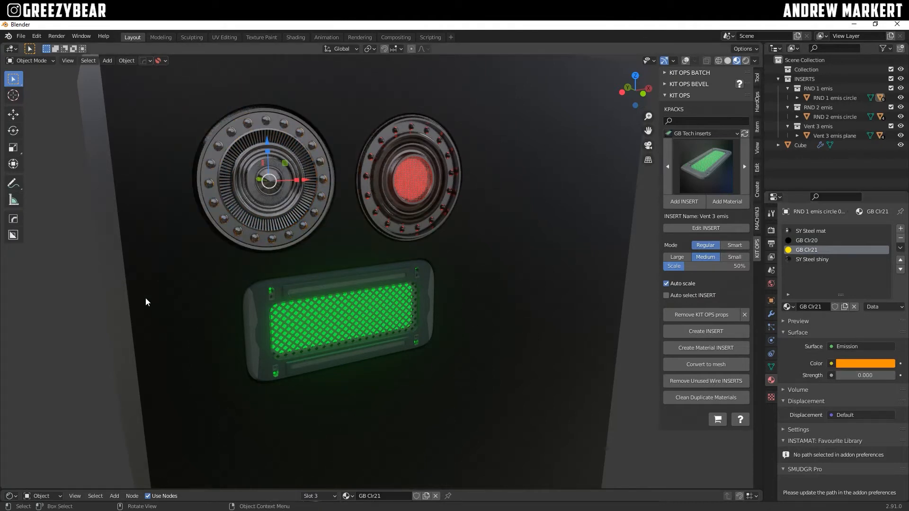
pyautogui.click(272, 216)
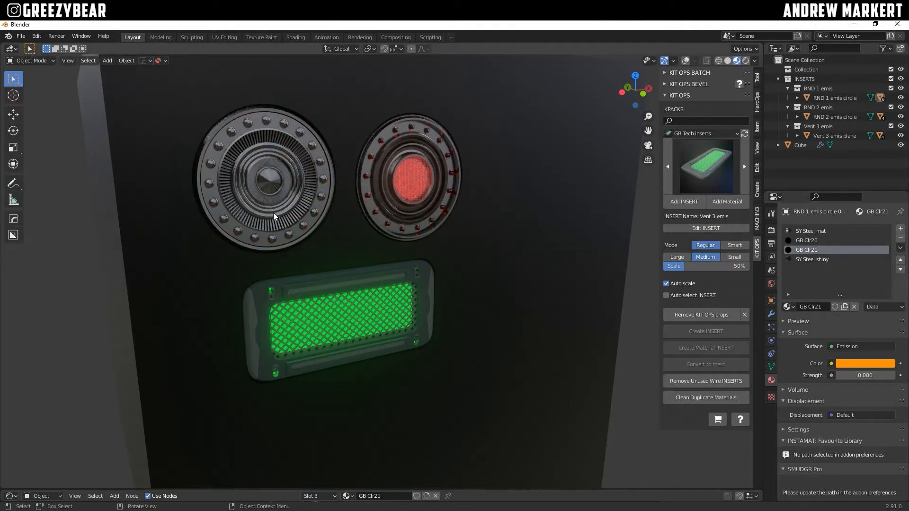
pyautogui.click(269, 180)
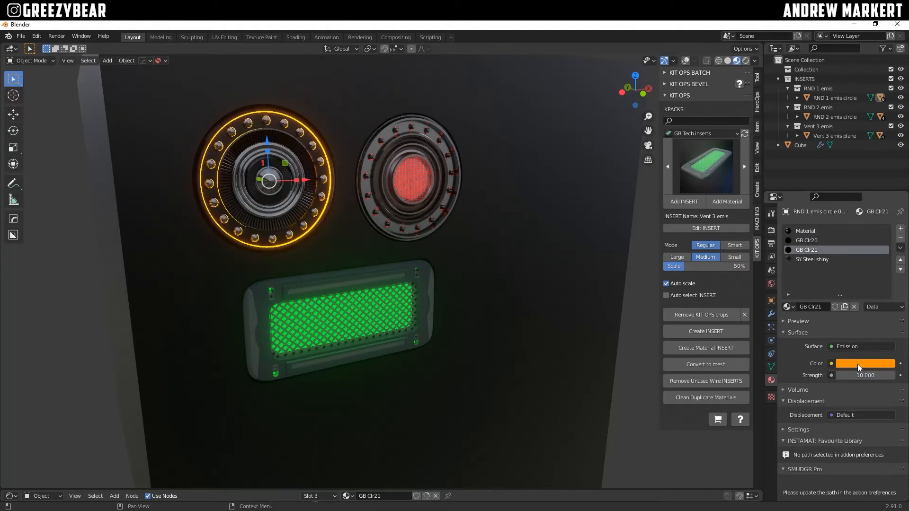
# Make GB Clr21 red, then set the second circle's GB Clr22 Emission Strength to 0.
pyautogui.click(864, 363)
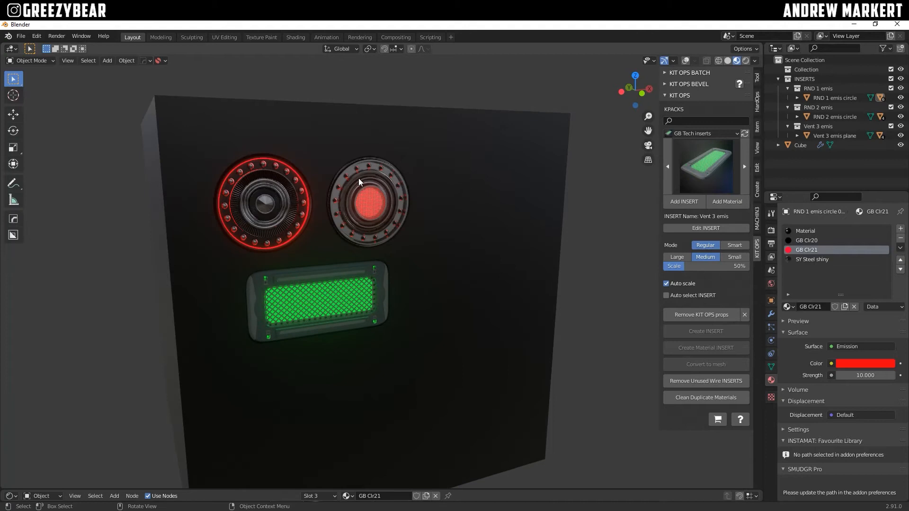
pyautogui.click(368, 203)
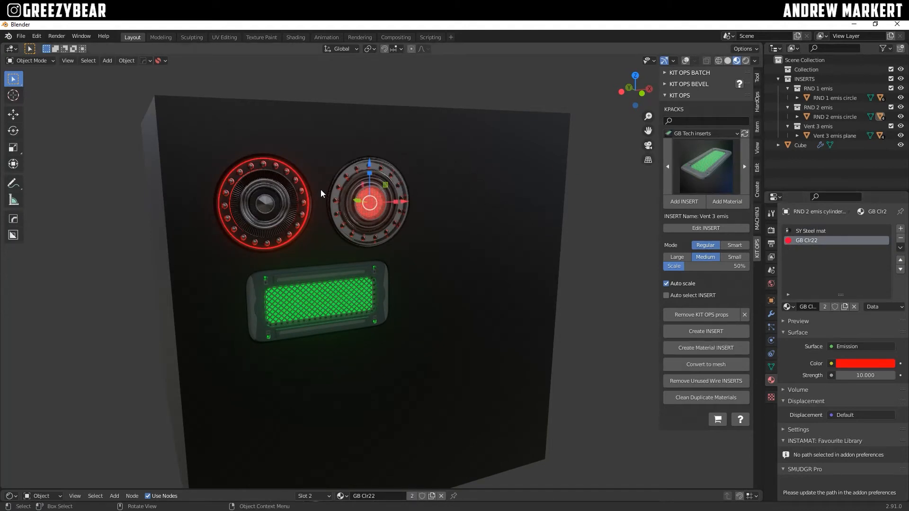
pyautogui.moveTo(333, 199)
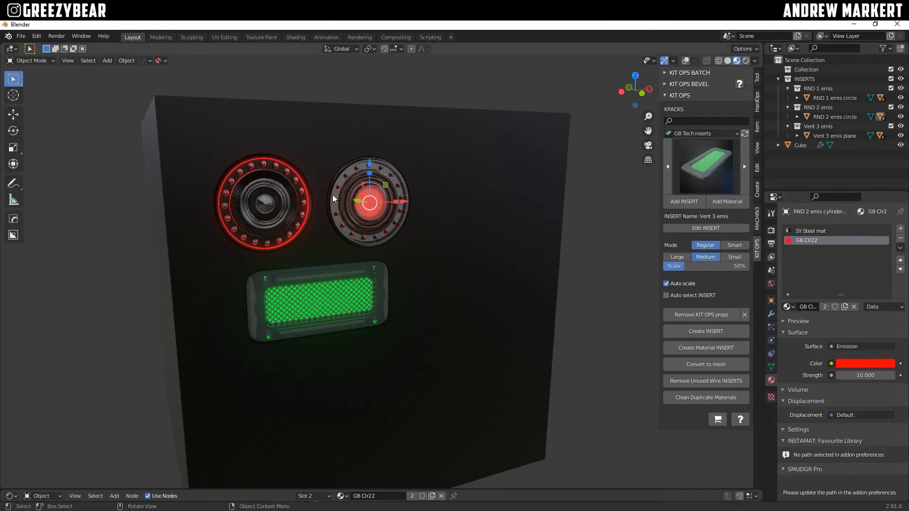
pyautogui.click(864, 364)
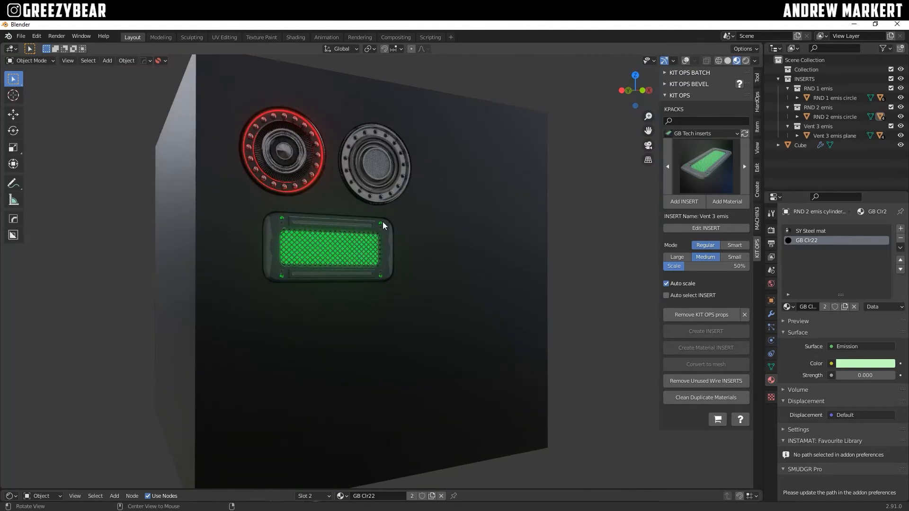
# Give the second circle's GB Clr22 strength 10 and a blue color, then select the vent.
pyautogui.click(374, 162)
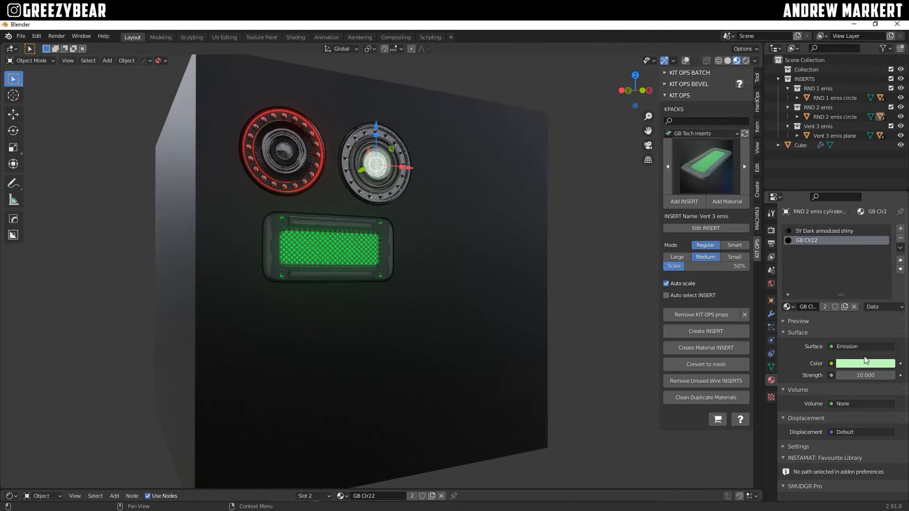
pyautogui.click(864, 364)
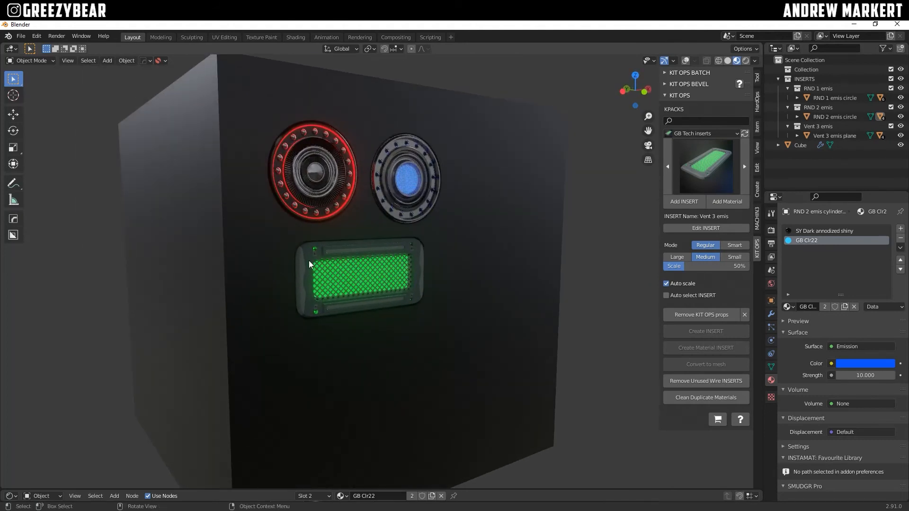
pyautogui.click(359, 276)
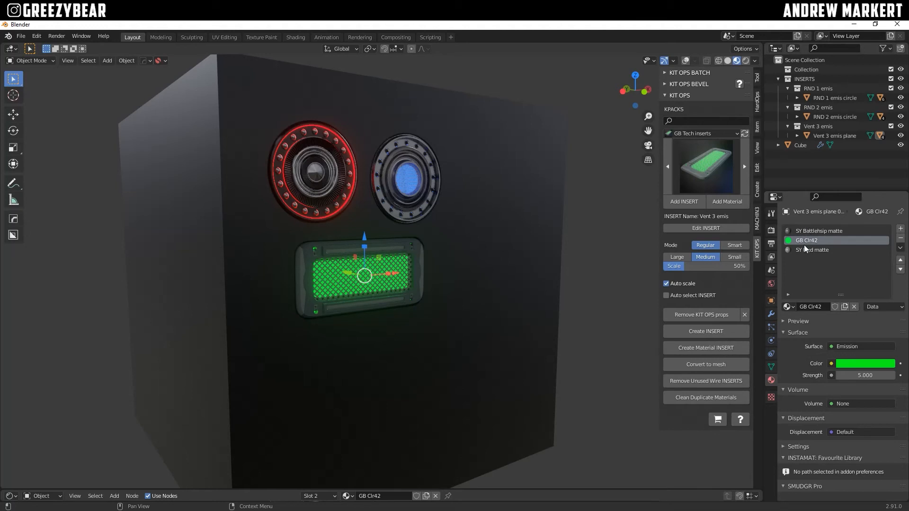
# Change the vent's GB Clr42 glow color to purple and reopen the insert gallery.
pyautogui.click(864, 363)
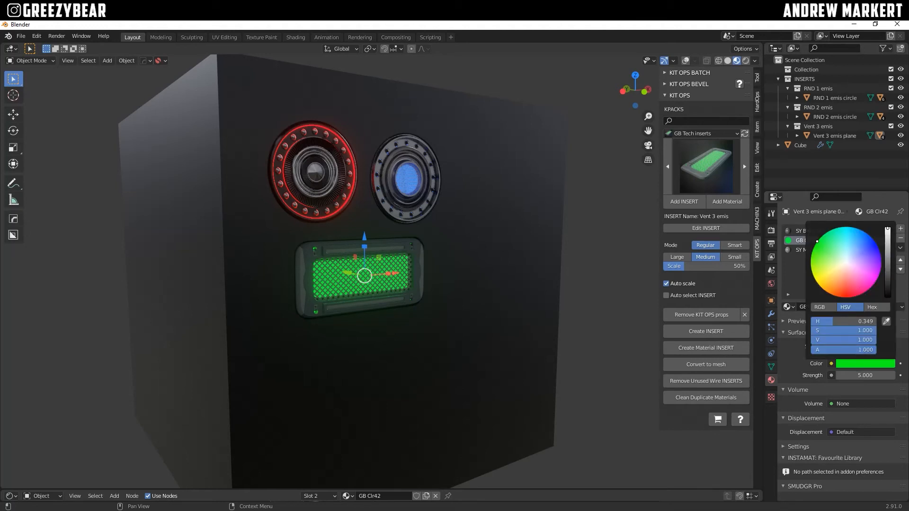
pyautogui.click(864, 252)
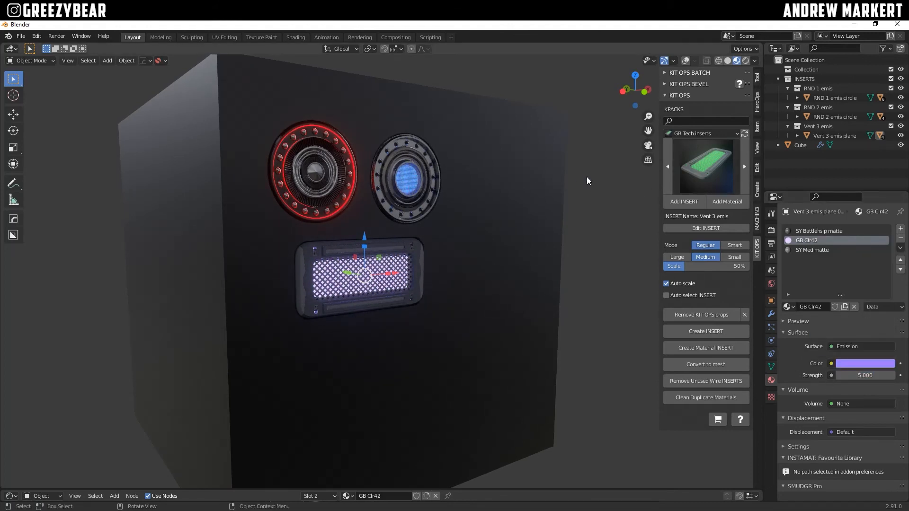
pyautogui.click(704, 166)
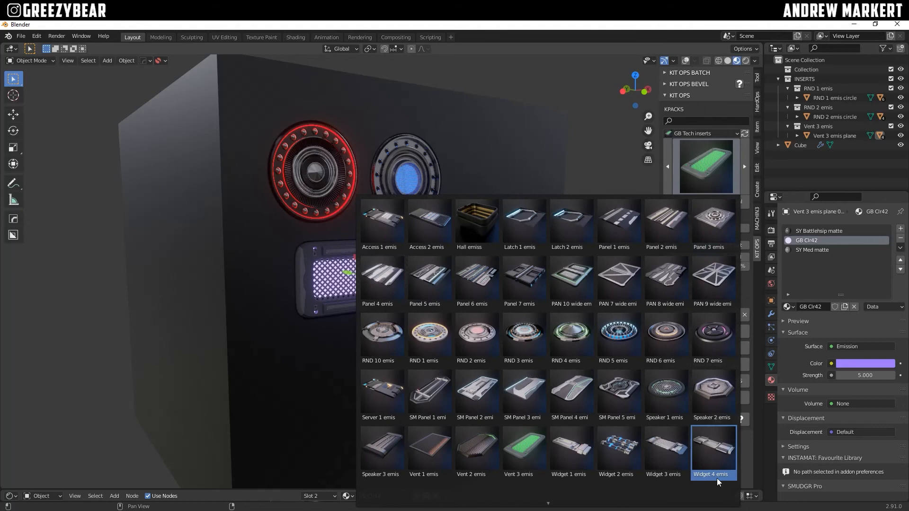
# Scroll through the GB Tech insert thumbnails and dismiss the gallery without adding one.
pyautogui.scroll(-3)
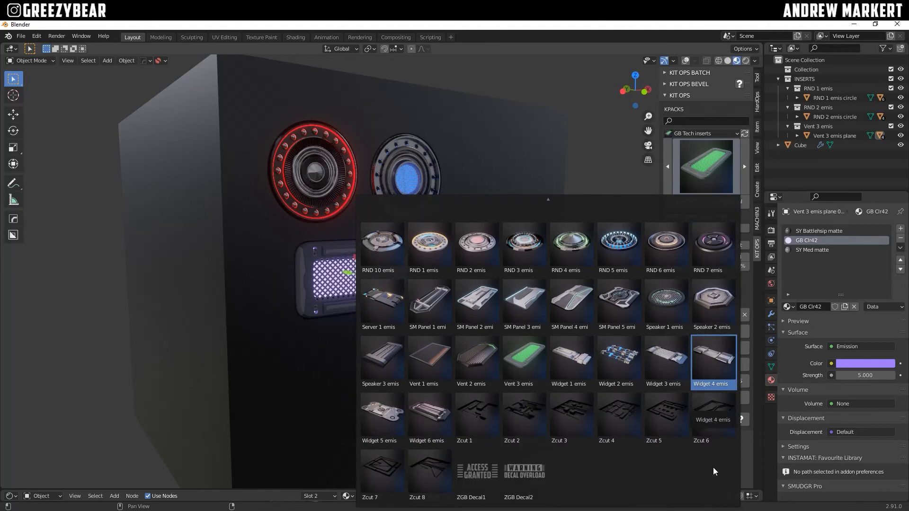
pyautogui.click(476, 470)
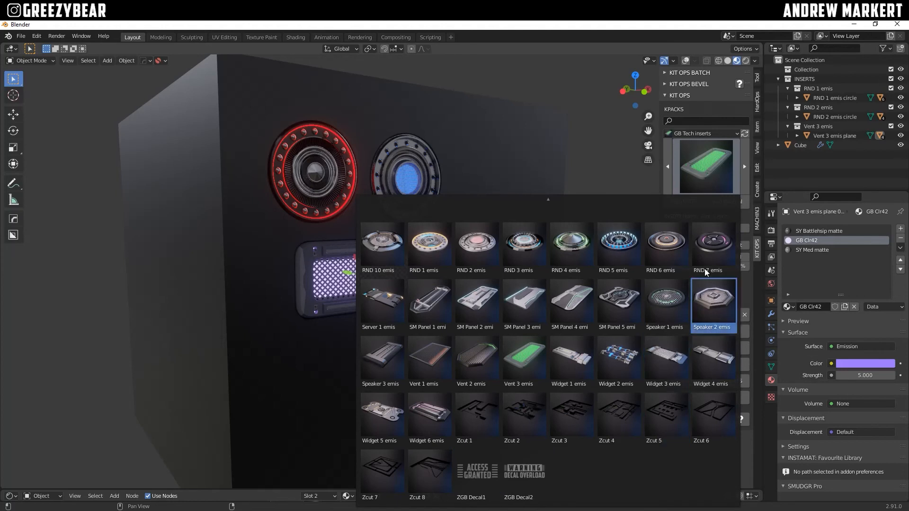
pyautogui.scroll(3)
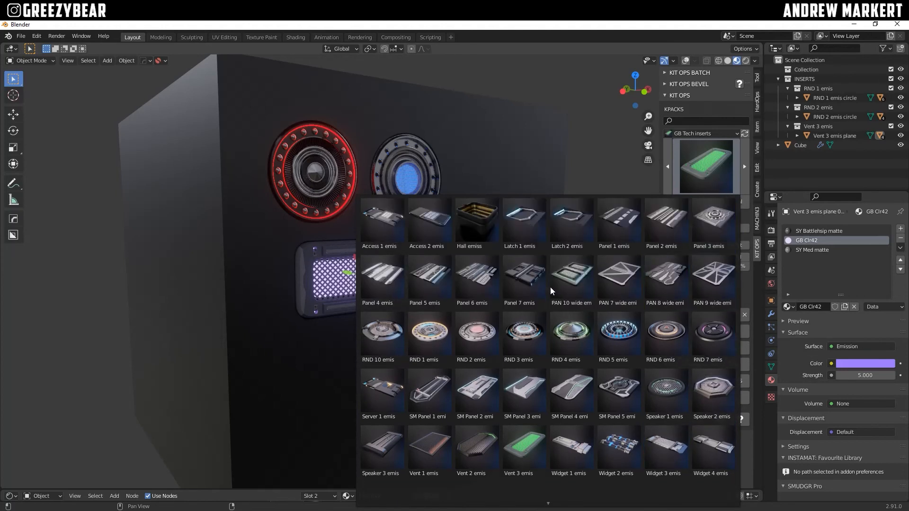
pyautogui.click(713, 220)
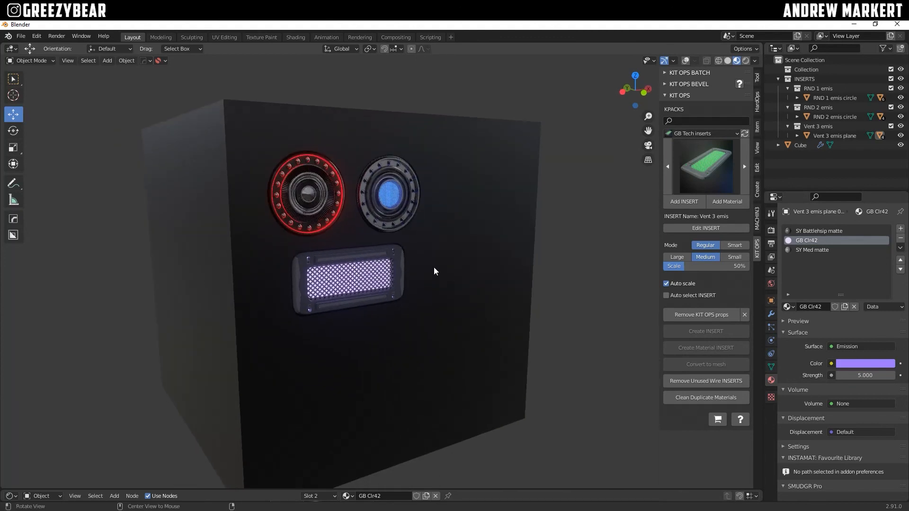
pyautogui.moveTo(526, 250)
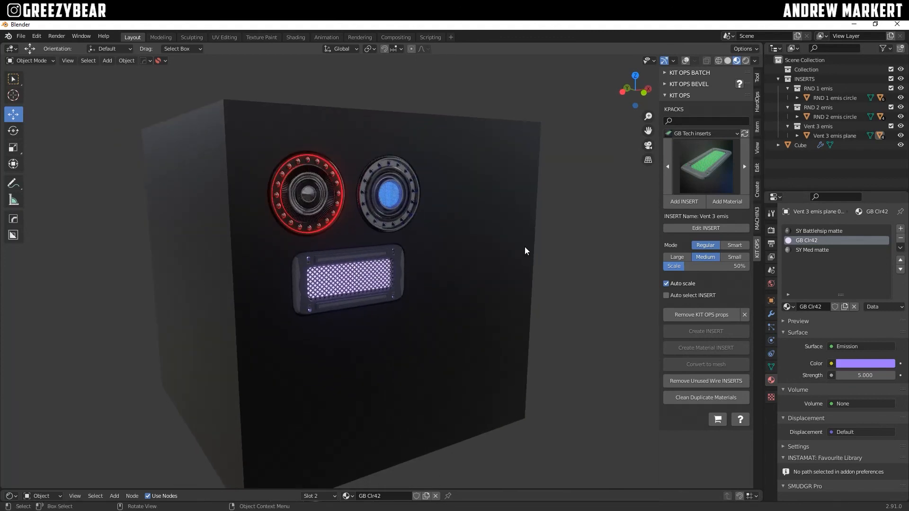